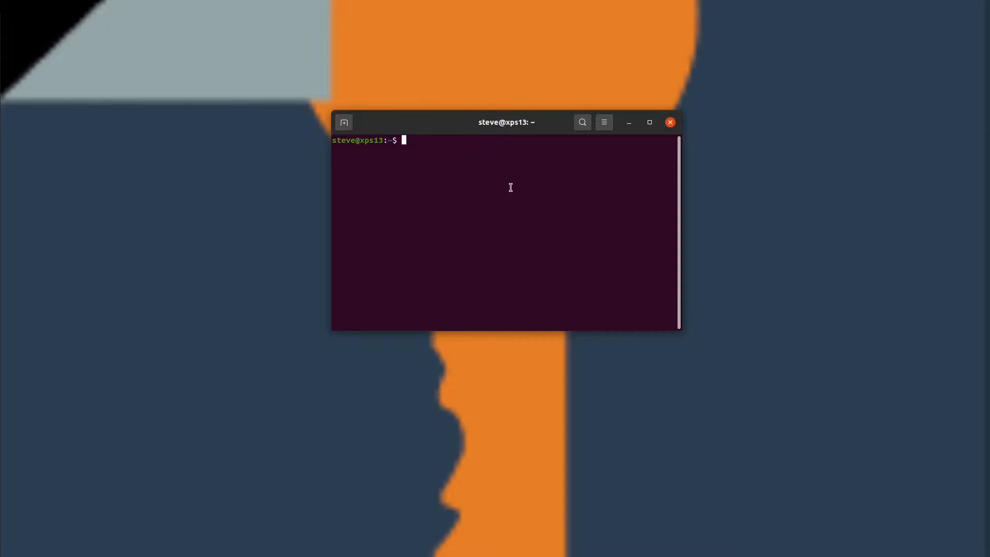
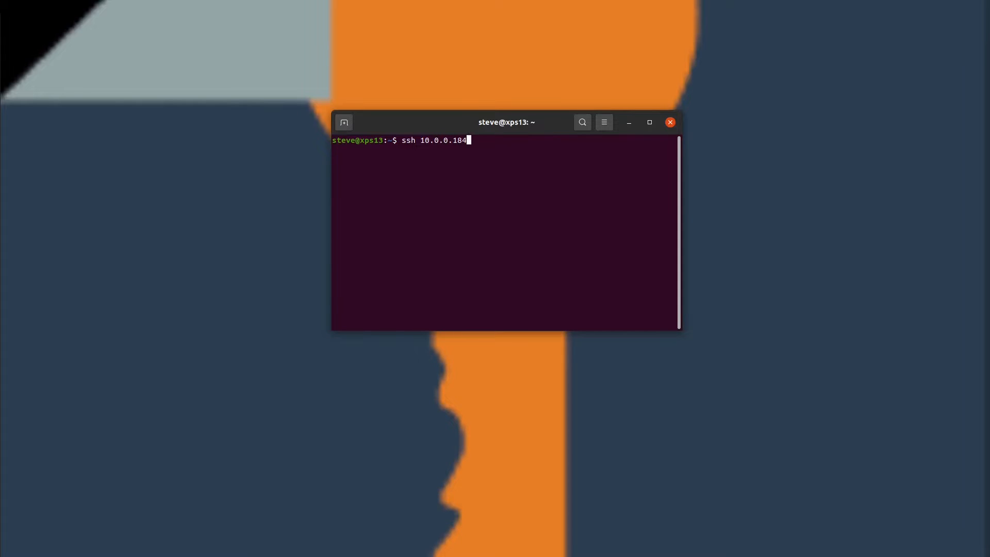
Run ssh 10.0.0.184 to reach the remote machine's password prompt
key(Return)
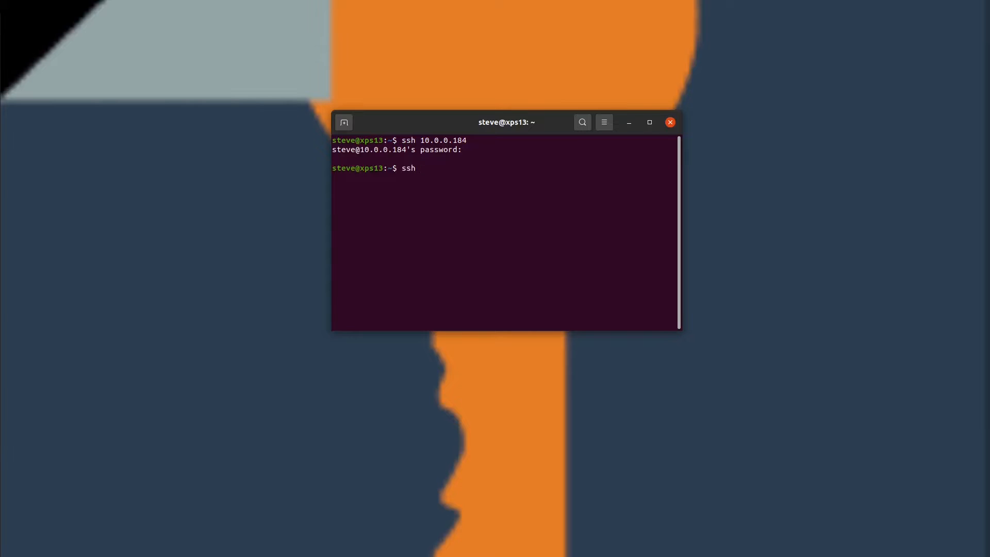
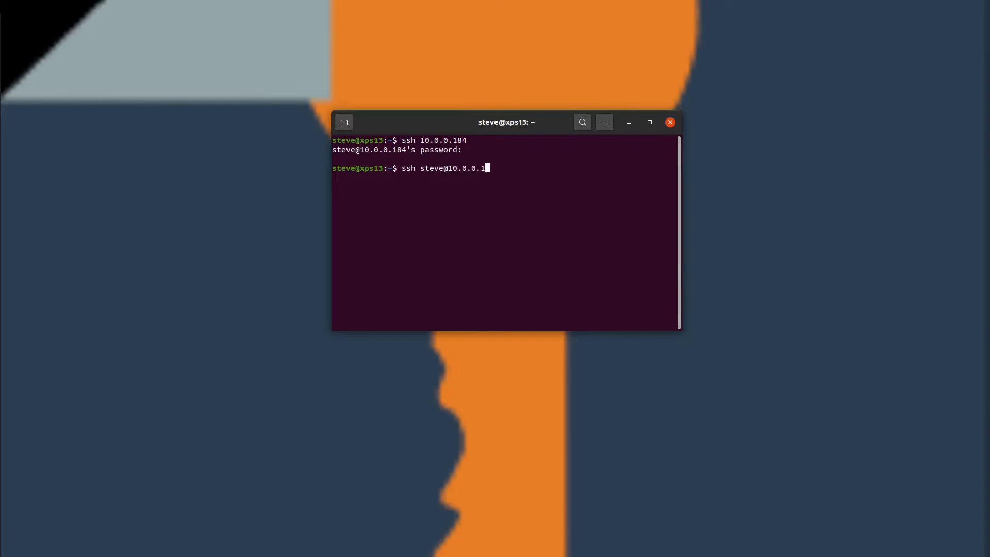
key(Return)
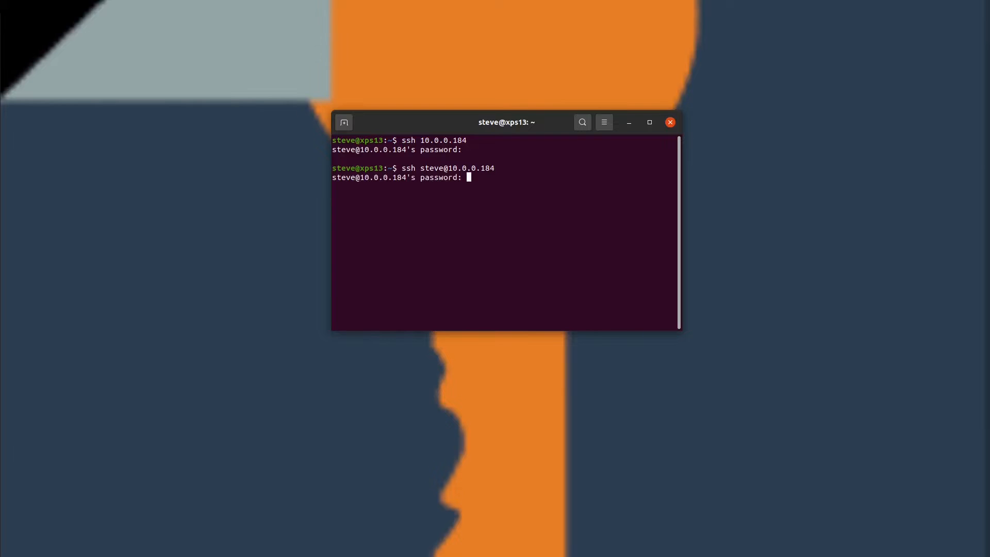
key(Return)
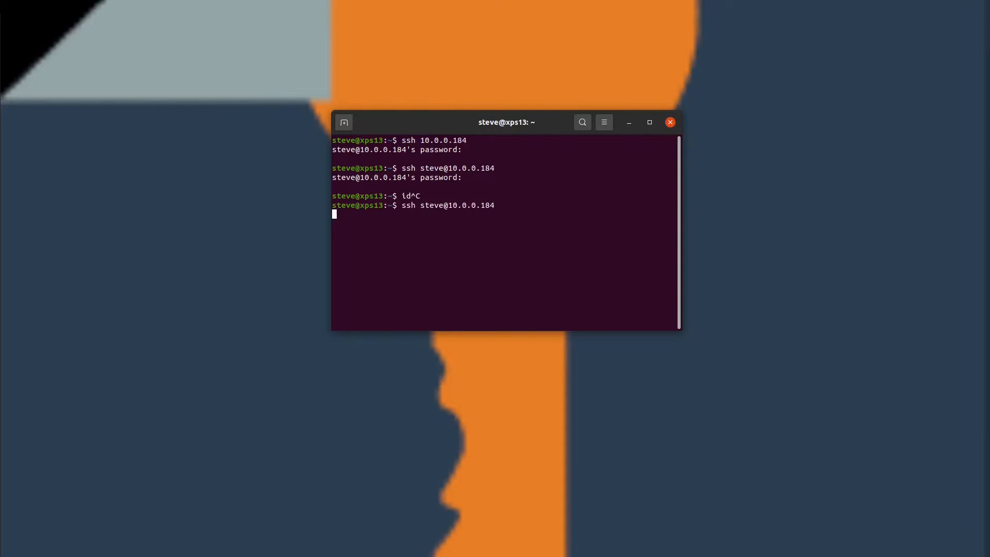
key(Return)
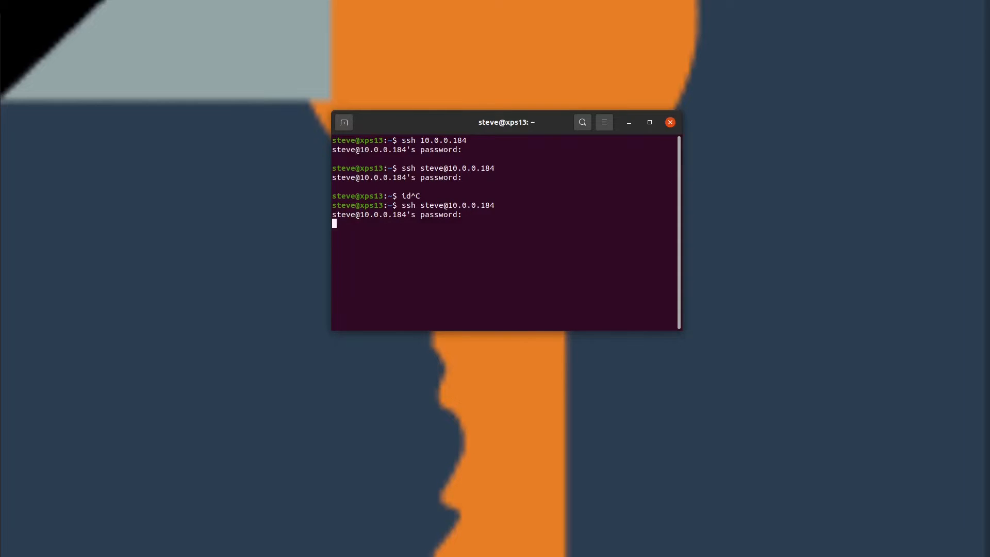